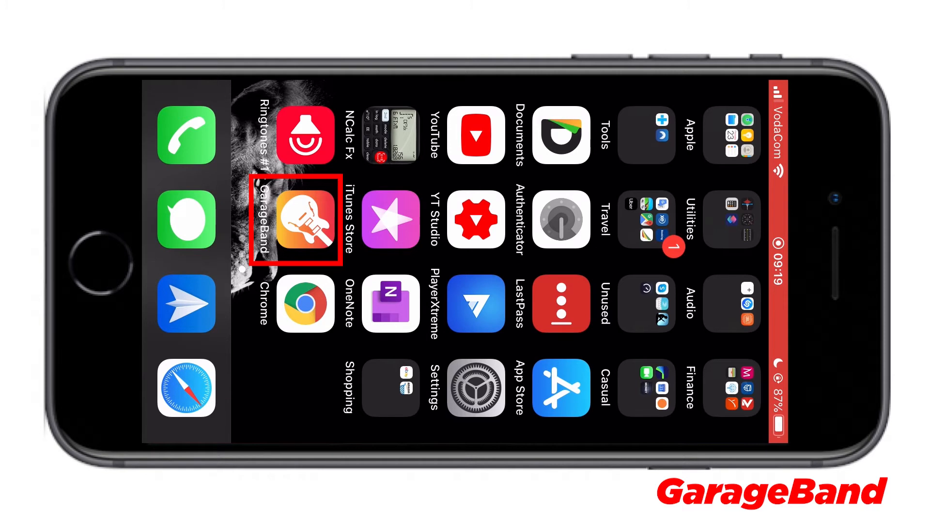
Launch GarageBand from the Home Screen and start a new song from Recents.
left_click(305, 218)
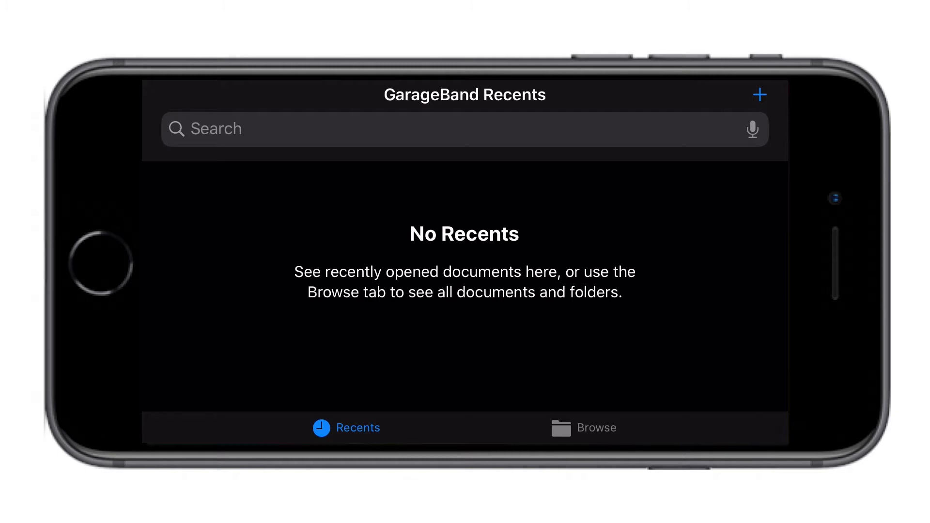
left_click(760, 94)
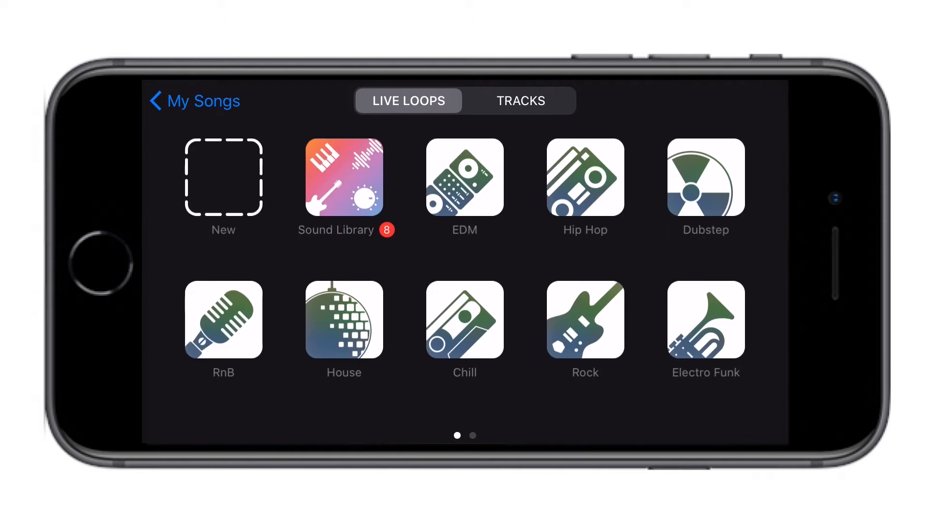
Create an Audio Recorder song and show its empty voice track on the timeline.
left_click(520, 100)
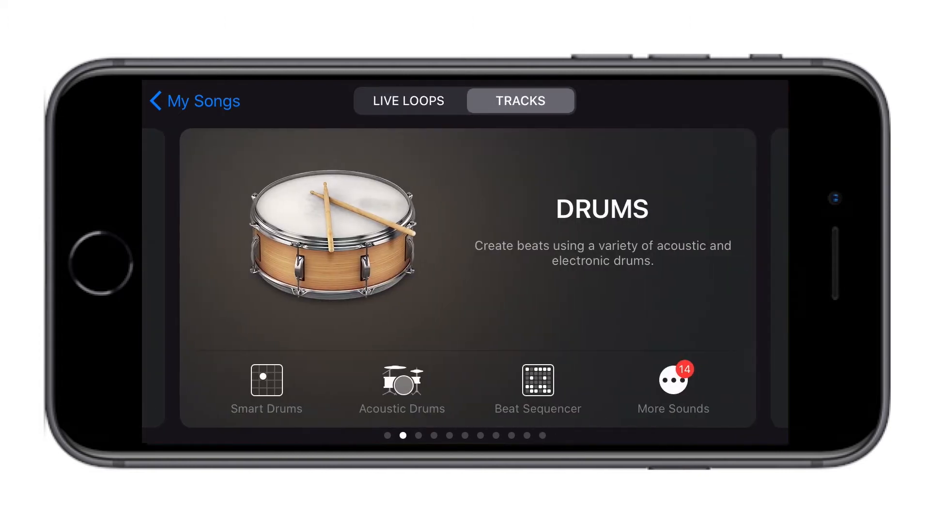
scroll("left", 3)
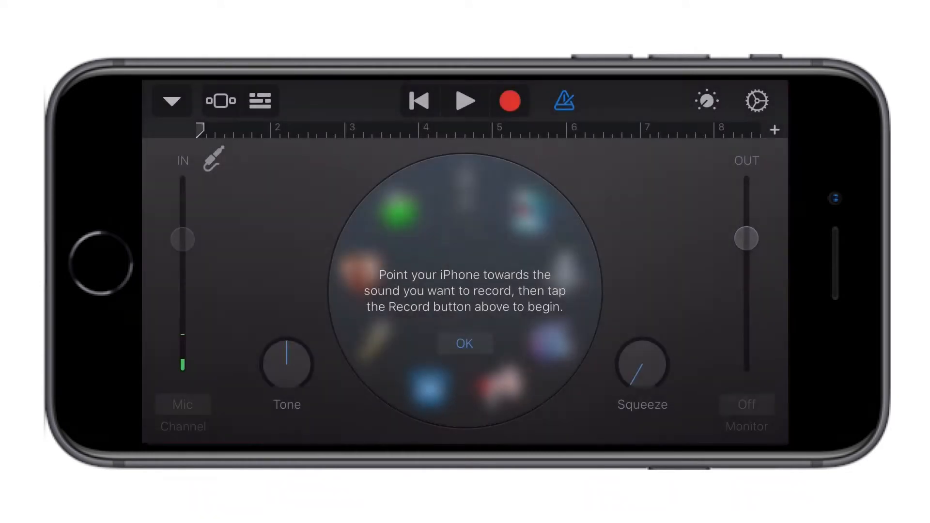
left_click(260, 100)
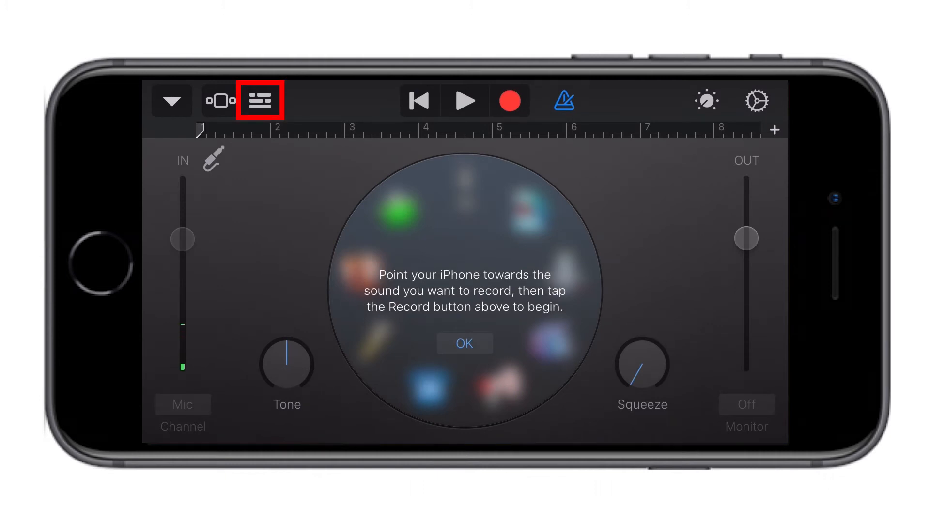
left_click(260, 100)
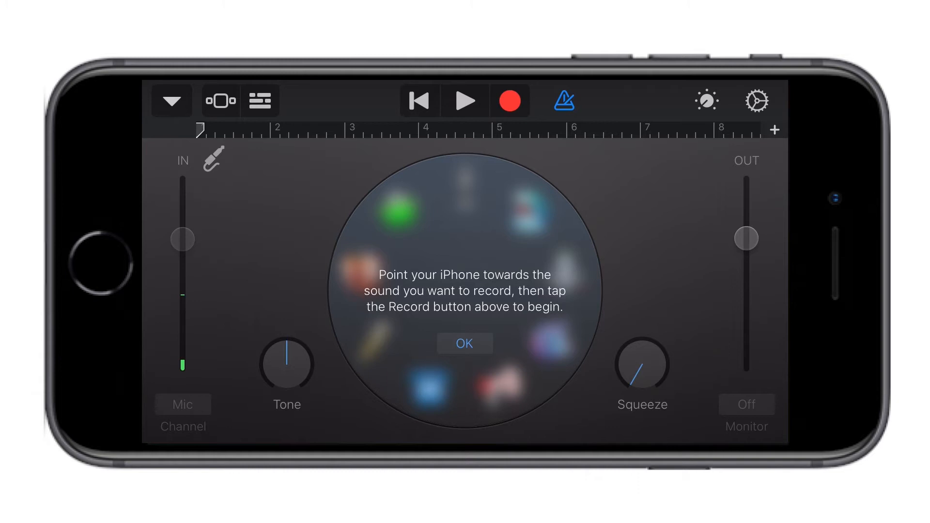
left_click(464, 343)
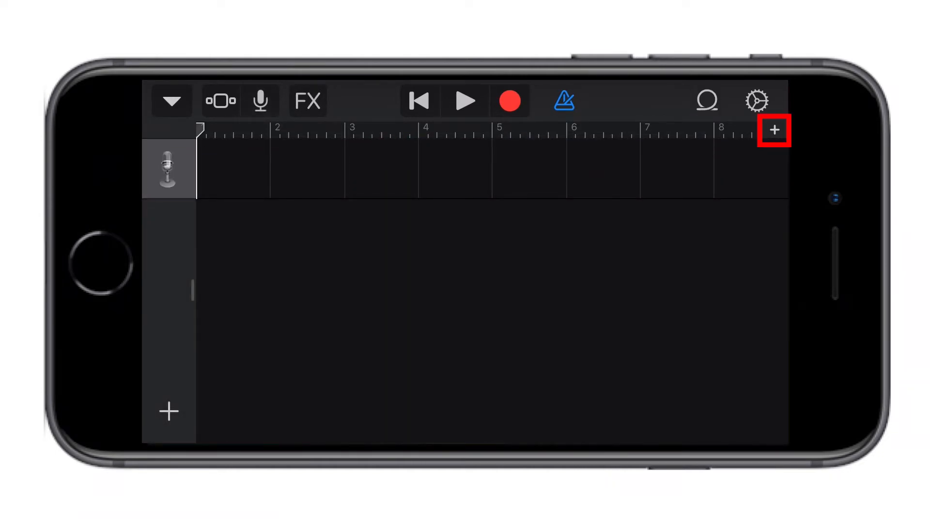
Set Section A's manual length to 30 bars and confirm.
left_click(773, 129)
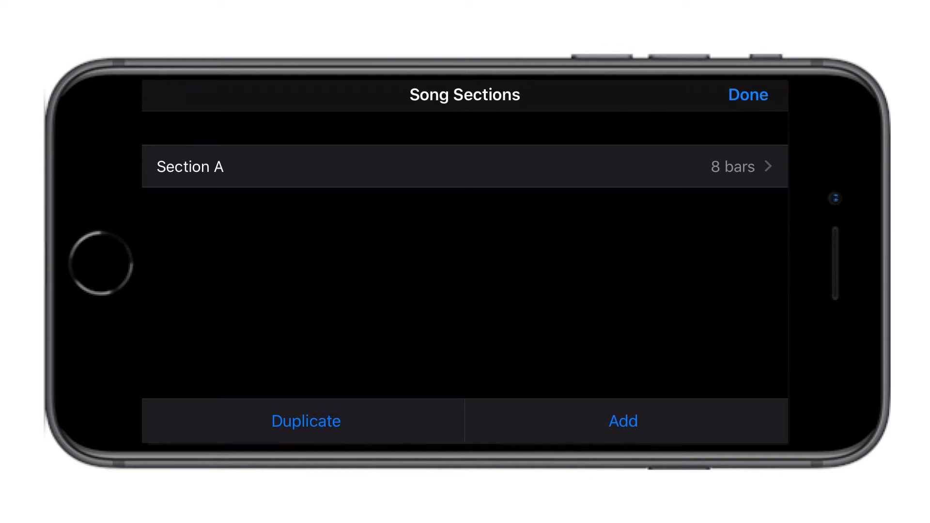
left_click(464, 166)
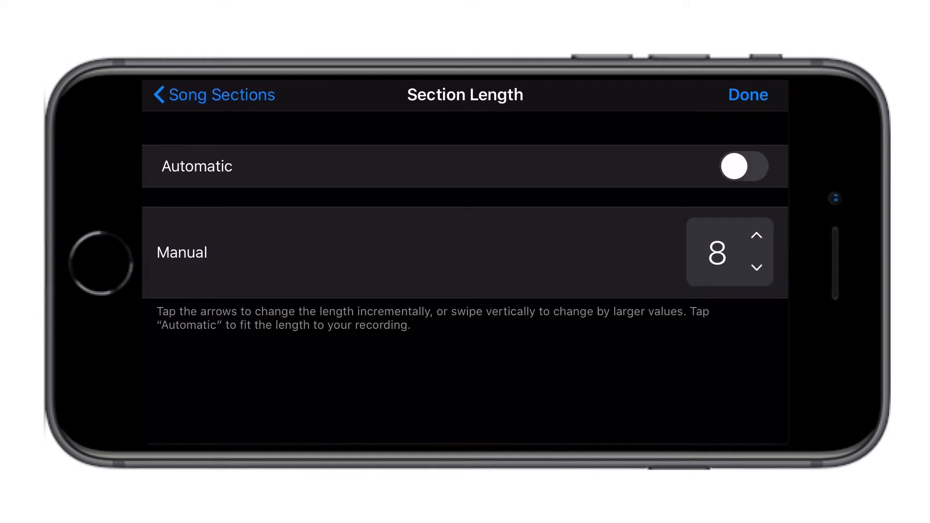
left_click(758, 236)
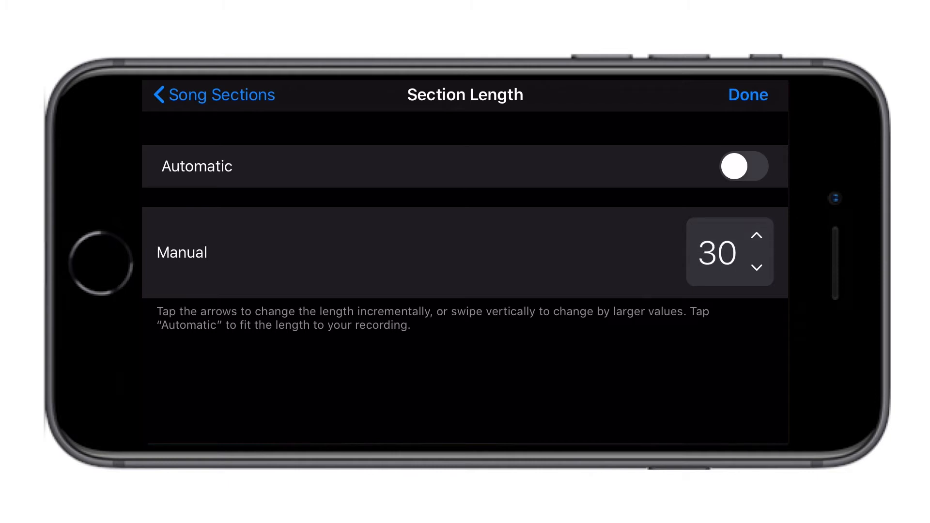
left_click(748, 95)
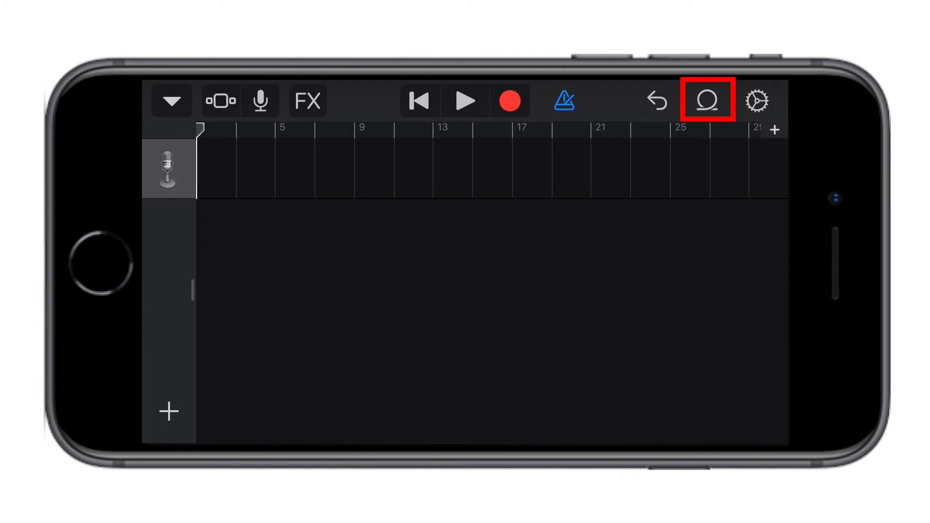
Import the song Show Me from the Music library's Songs onto the voice track.
left_click(706, 100)
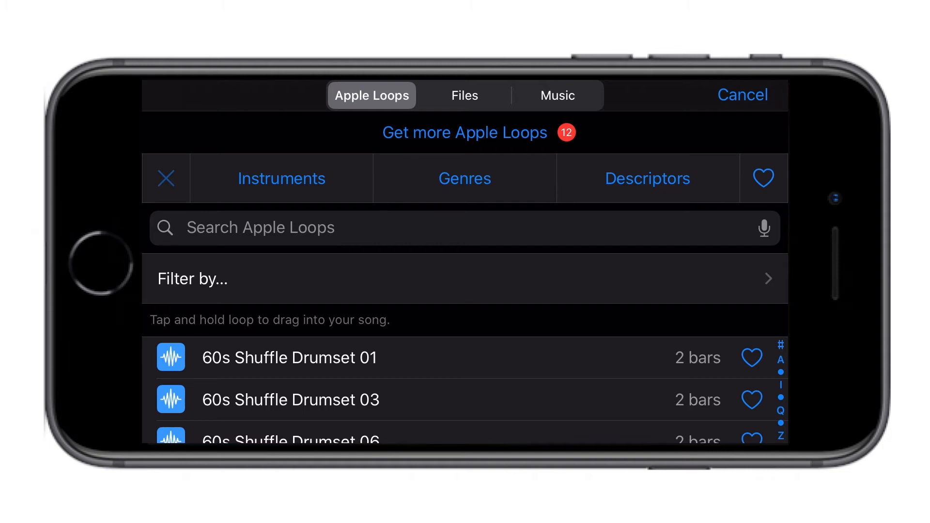
left_click(557, 95)
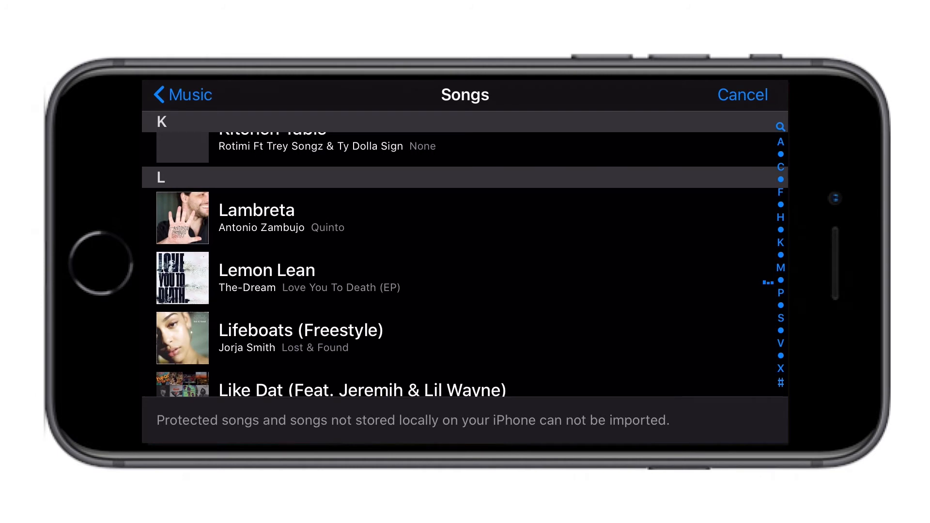
left_click(267, 278)
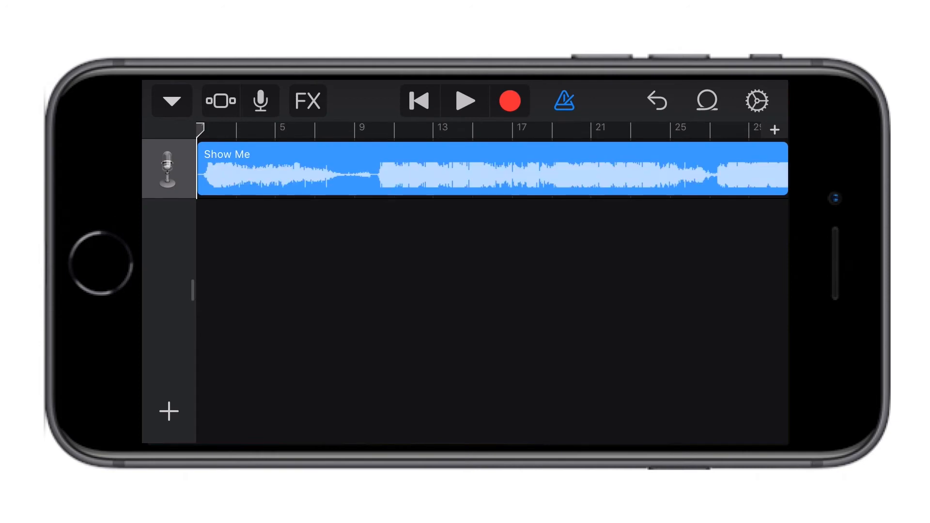
Stretch the Show Me region across the section and move the playhead near bar 2.
left_click(464, 100)
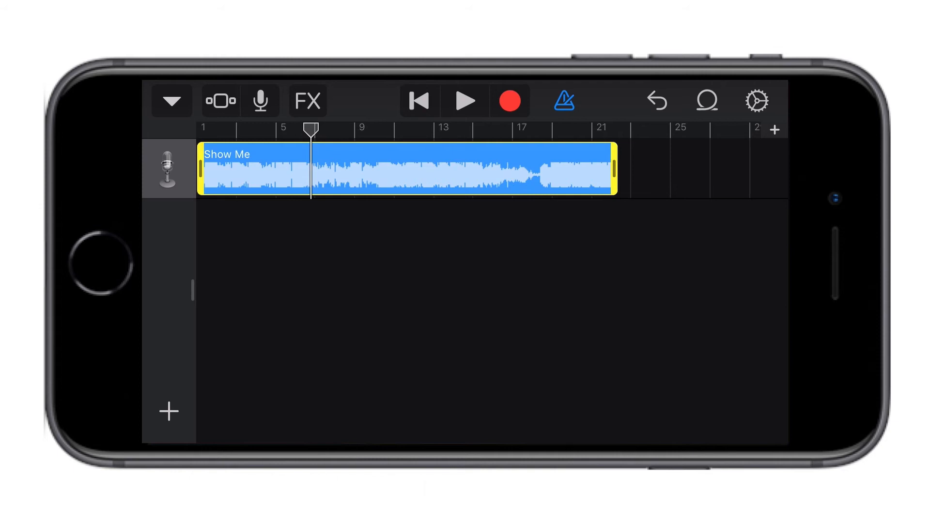
left_click_drag(617, 168, 726, 168)
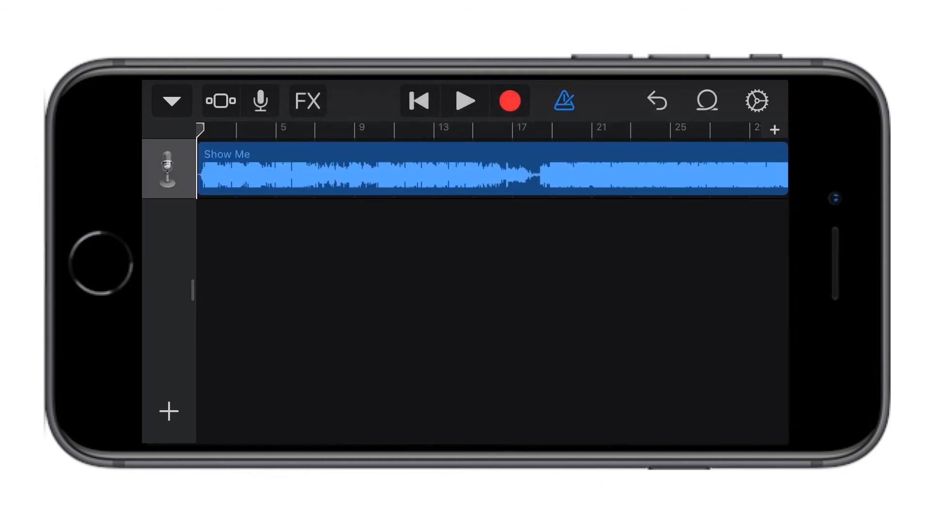
left_click(464, 100)
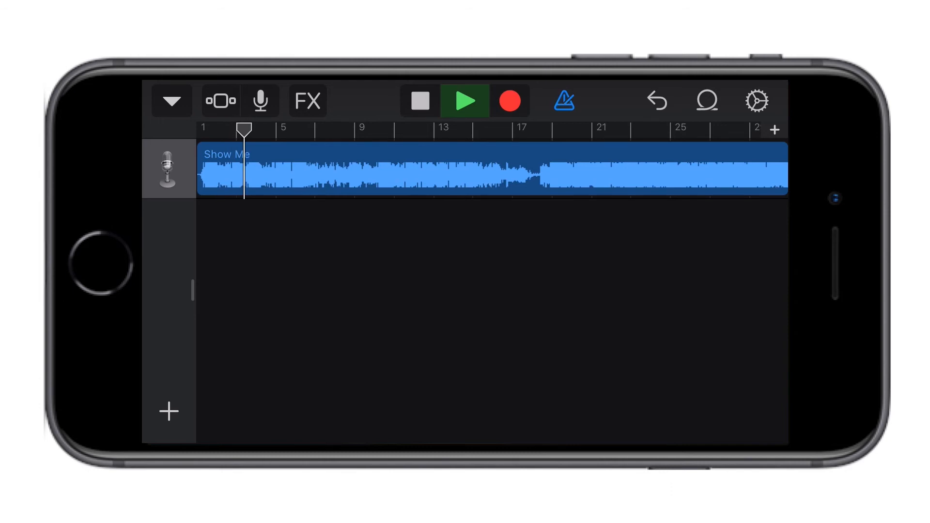
left_click(172, 99)
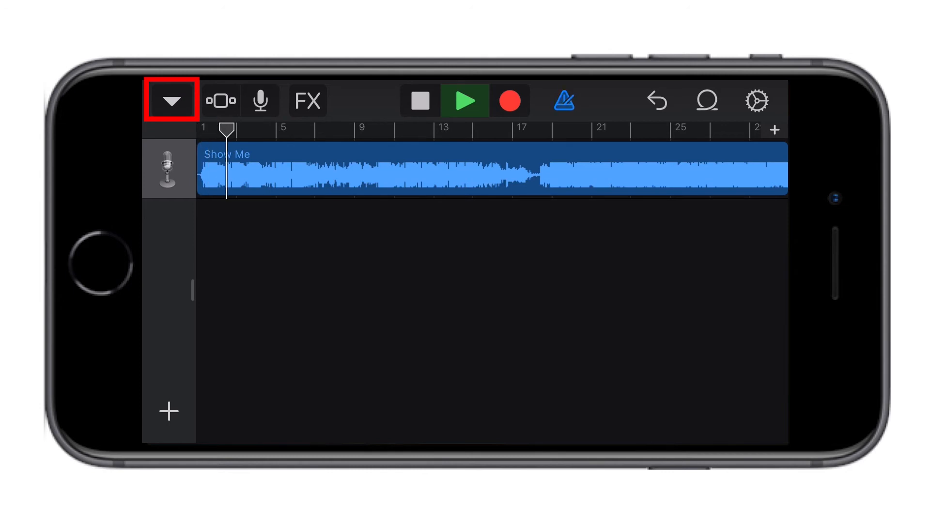
Return to My Songs and rename the project to 'Show Me 2'.
left_click(172, 99)
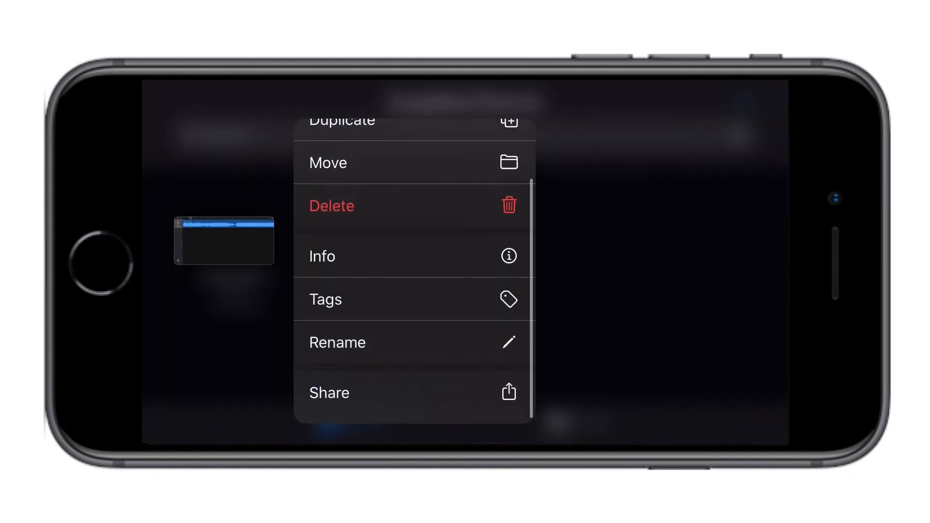
left_click(338, 342)
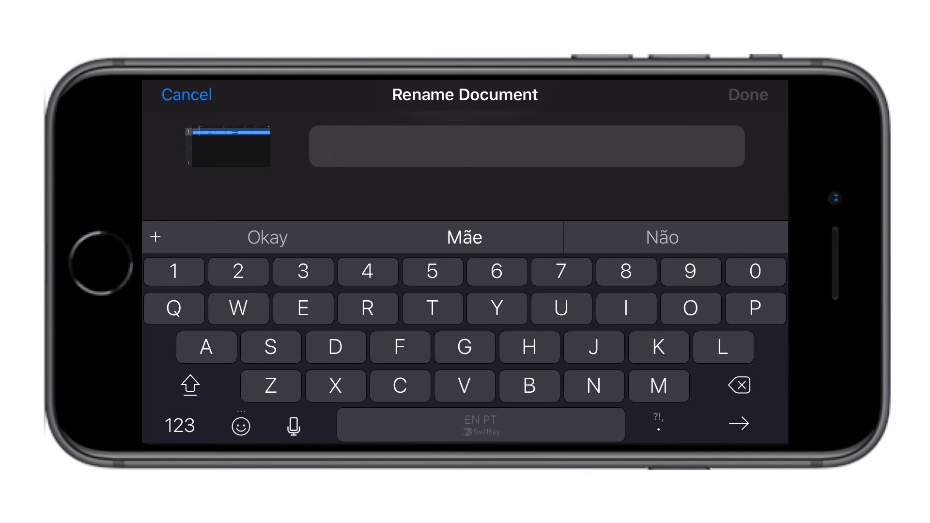
type("S")
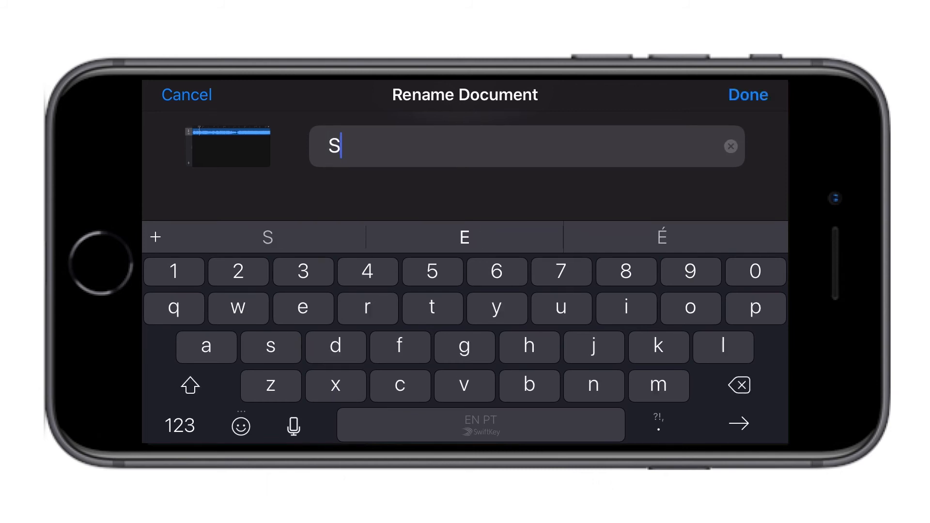
type("how Me")
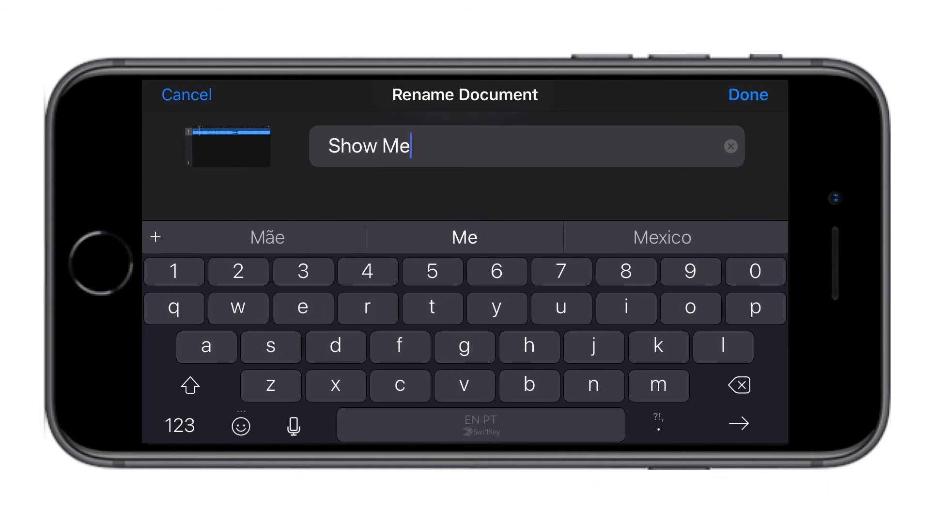
type("2")
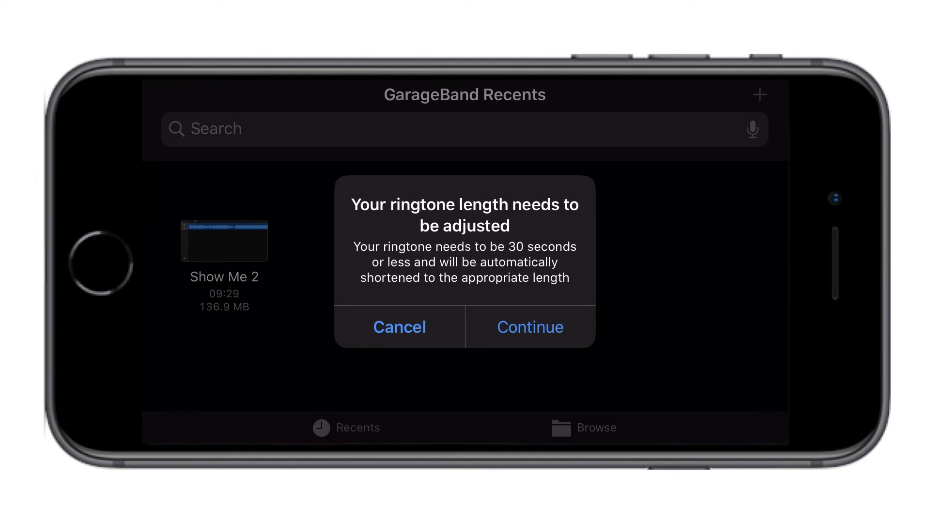
Accept the 30-second shortening, export ringtone 'Show Me 2' and dismiss the sound-use options.
left_click(530, 327)
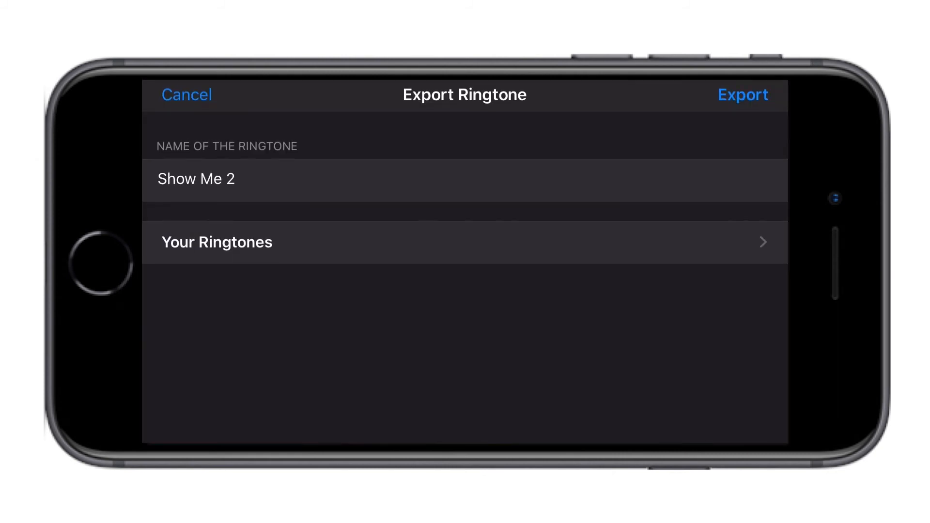
left_click(742, 95)
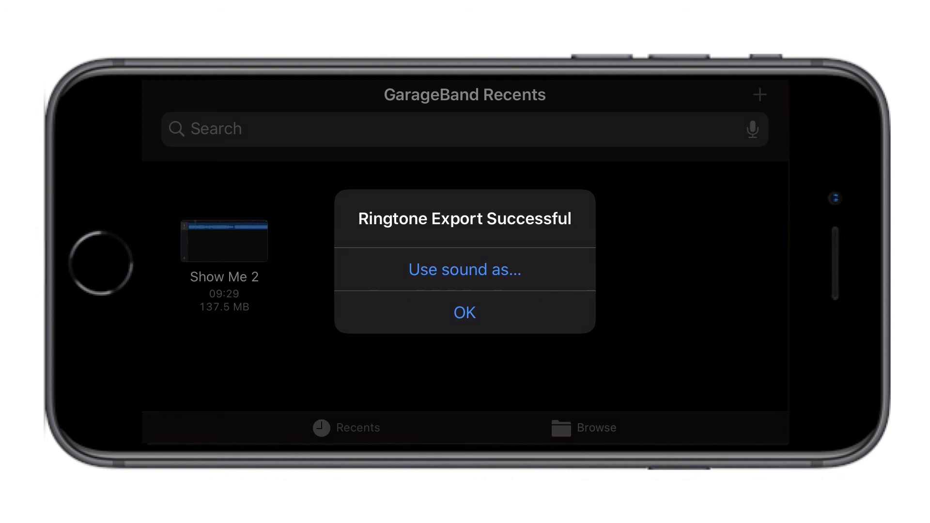
left_click(465, 269)
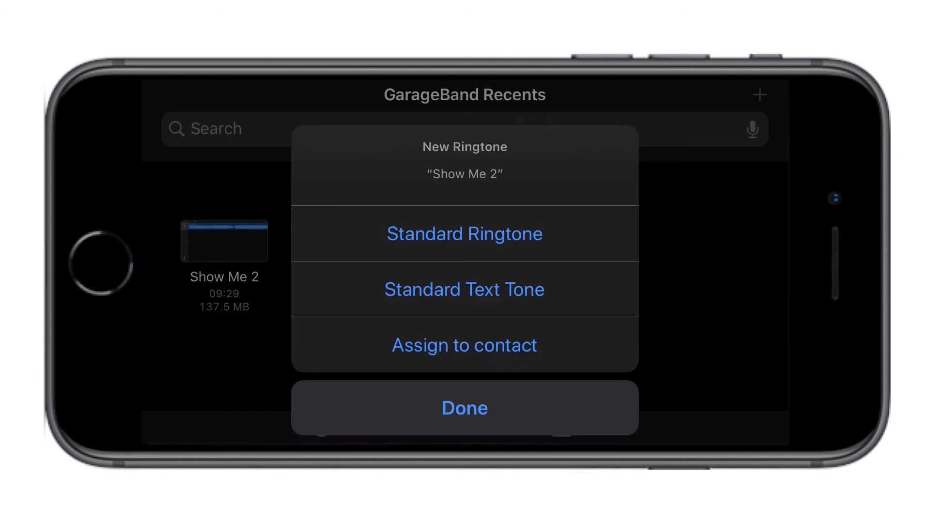
left_click(465, 408)
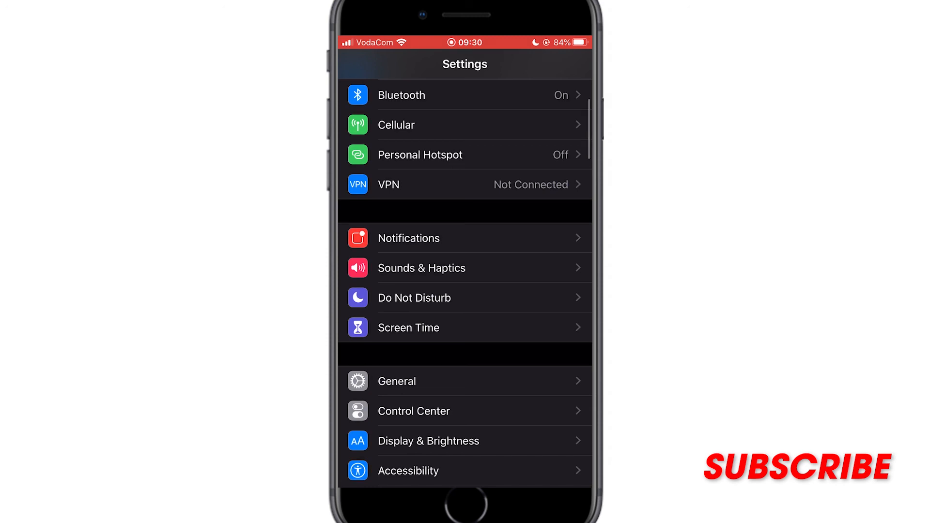
Choose Show Me 2 under Sounds & Haptics > Ringtone, then back out to Settings.
left_click(422, 267)
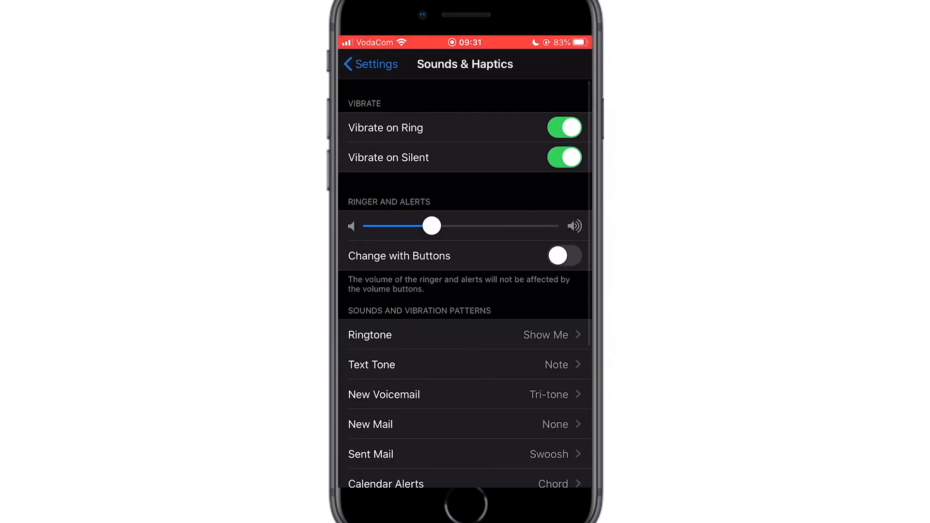
left_click(369, 334)
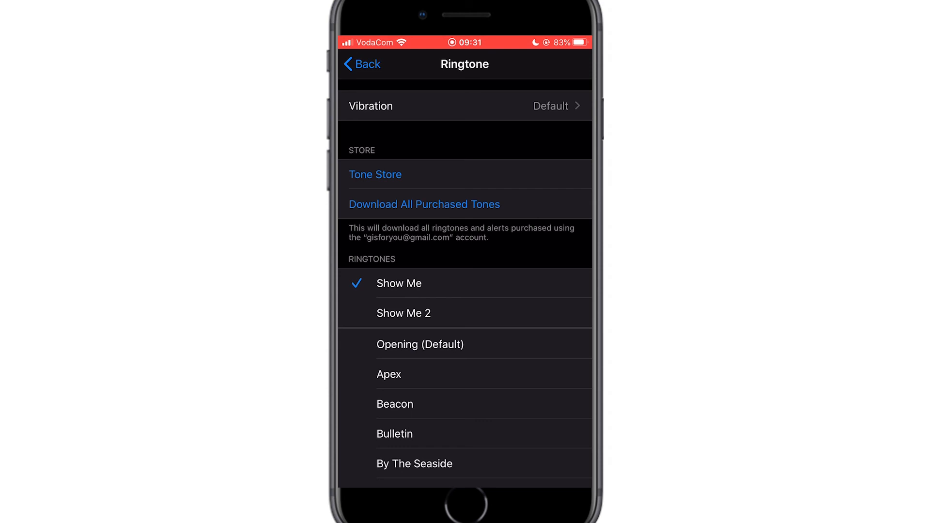
left_click(403, 313)
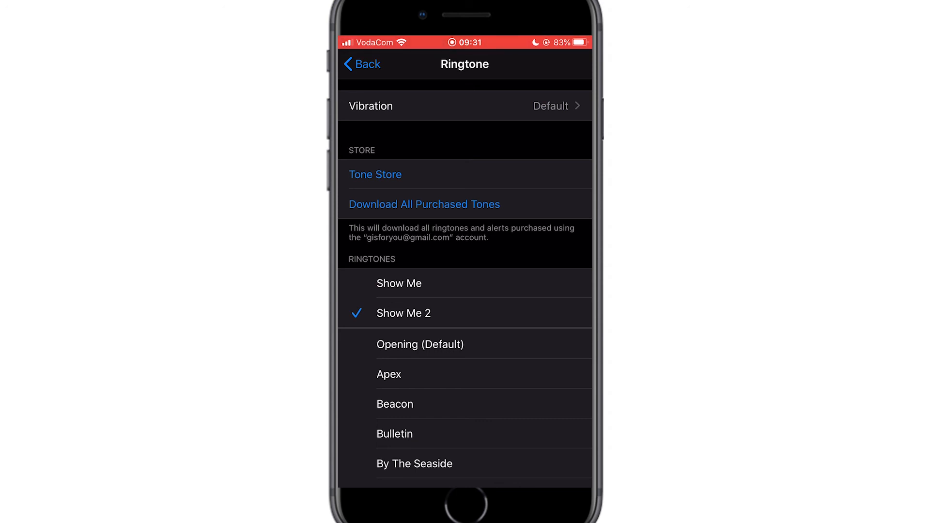
left_click(362, 63)
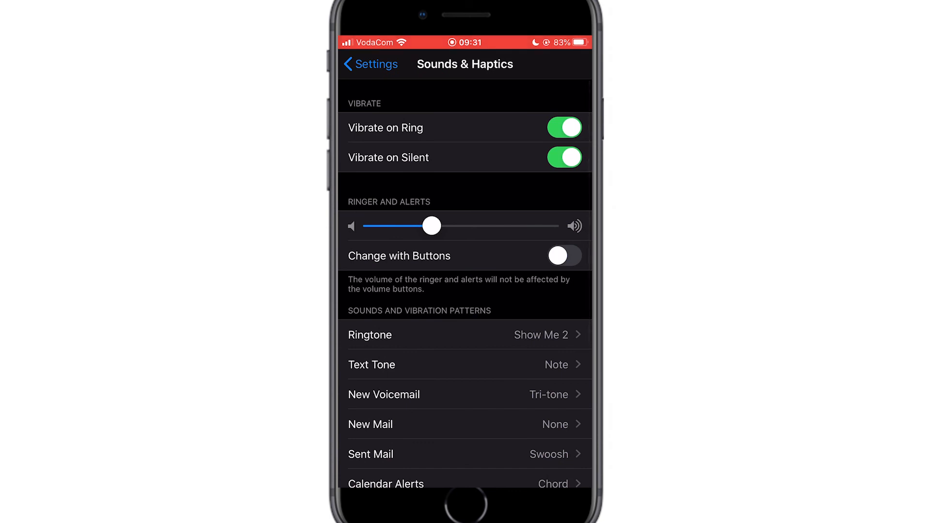
left_click(369, 64)
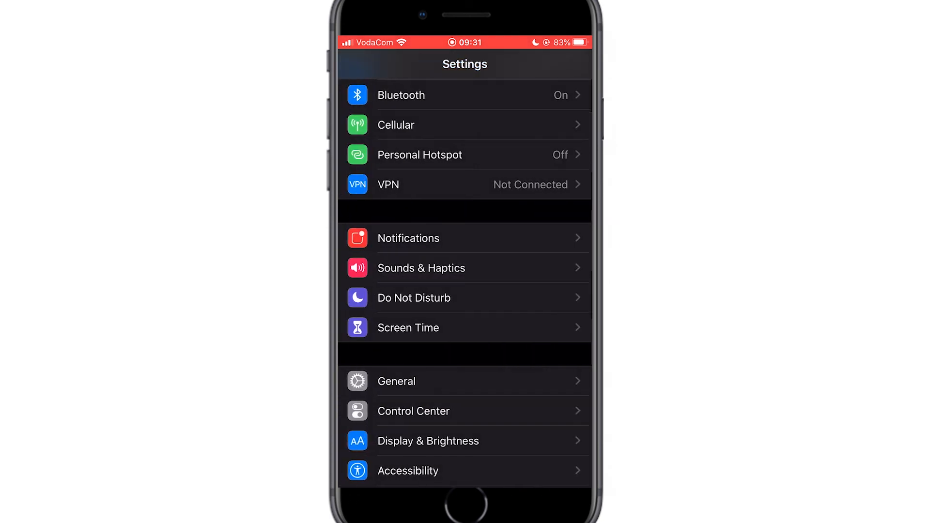